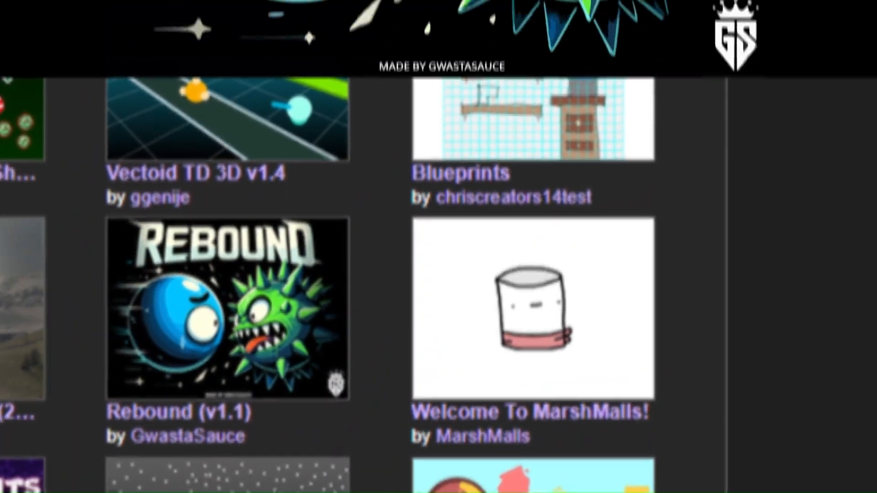
Look at the Rebound game, then start a new blank Untitled project
{"action": "left_click", "coordinate": [229, 305]}
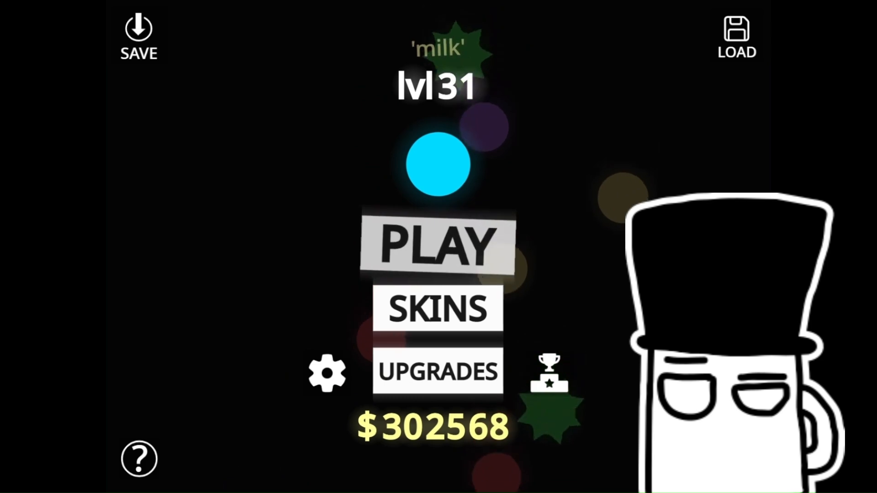
{"action": "left_click", "coordinate": [437, 245]}
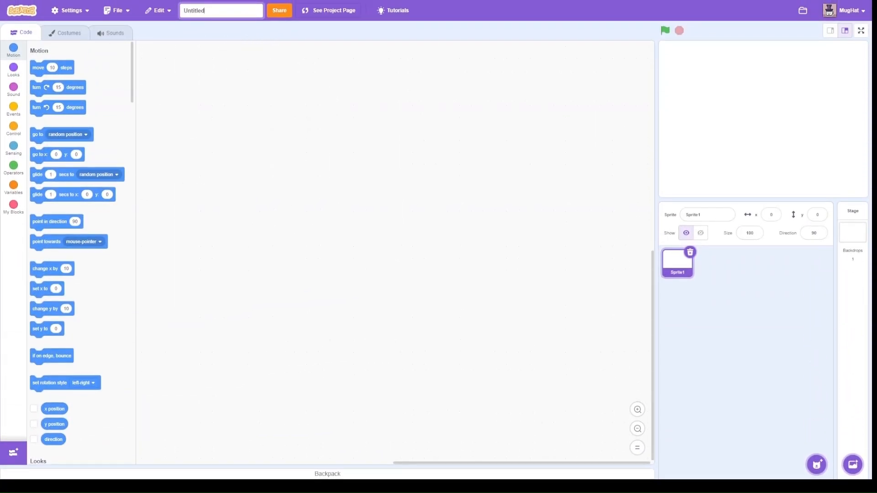
Name the project 'Bou...' and run the Bouncy title screen with PLAY and SHOP buttons
{"action": "type", "text": "Bou"}
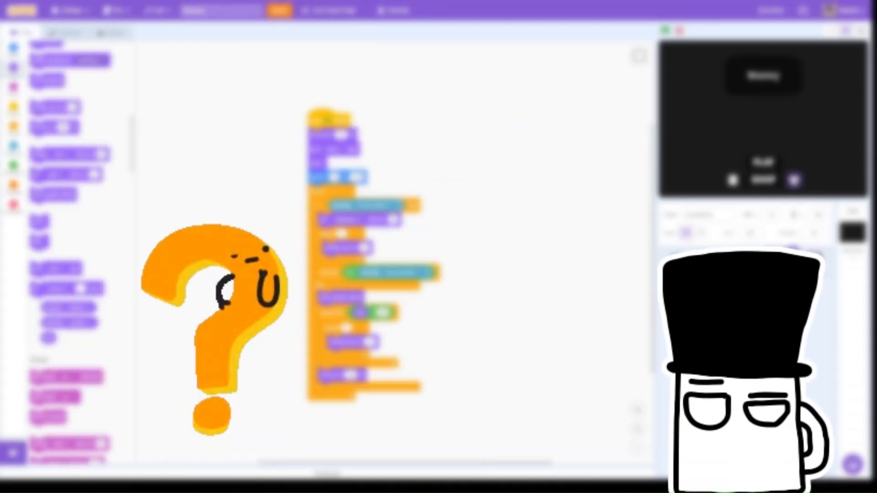
{"action": "left_click", "coordinate": [63, 33]}
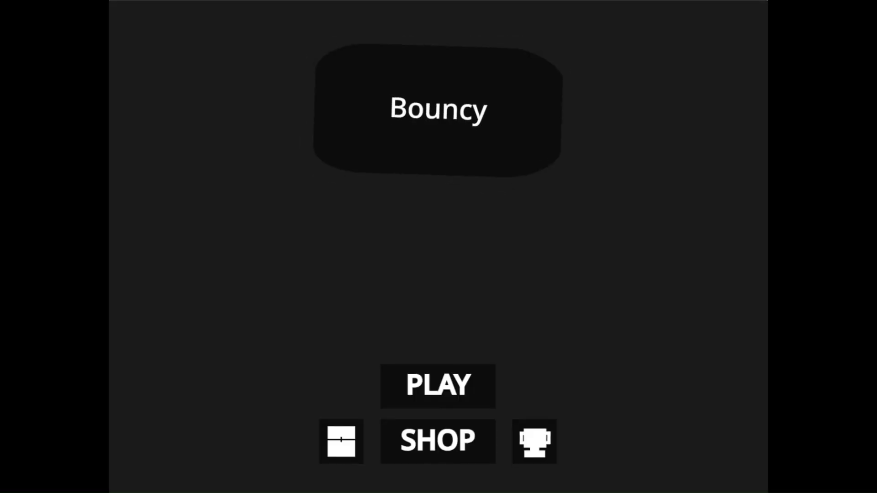
Run the project so glowing coloured and spiky red particles drift across the title screen
{"action": "left_click", "coordinate": [438, 385]}
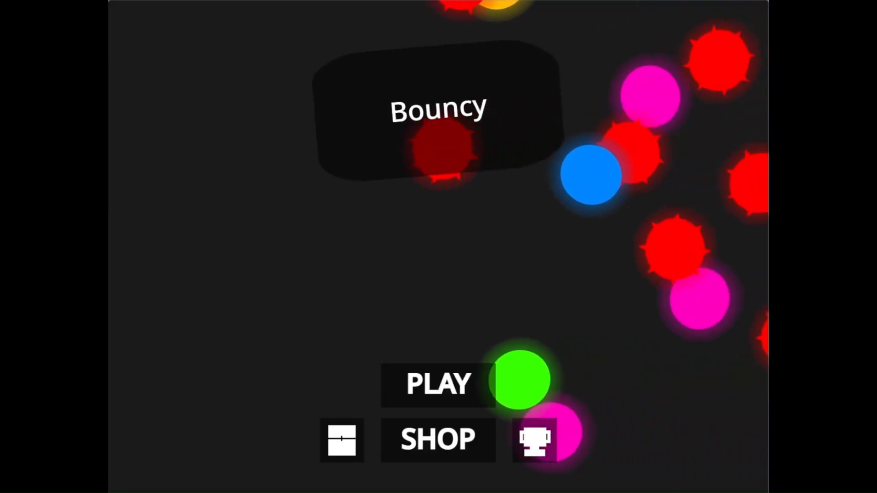
Visit the shop's three item boxes, return, and show the neon CHROMA DASH logo
{"action": "left_click", "coordinate": [437, 439]}
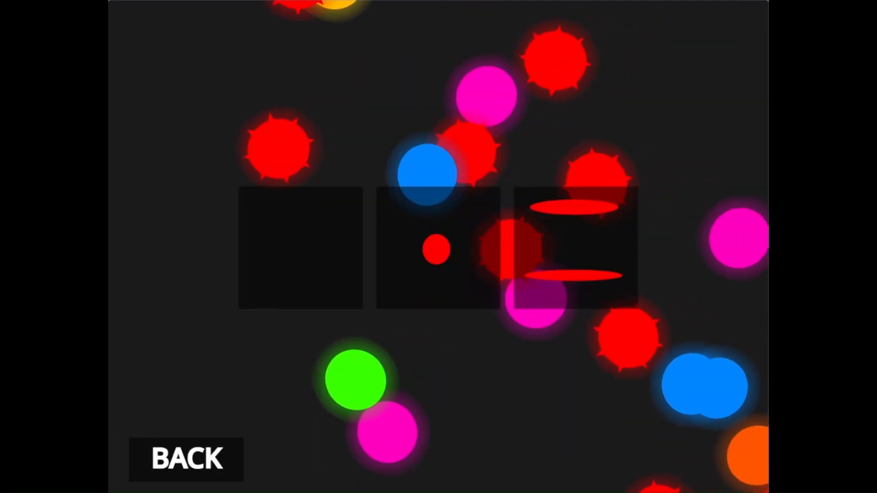
{"action": "left_click", "coordinate": [185, 458]}
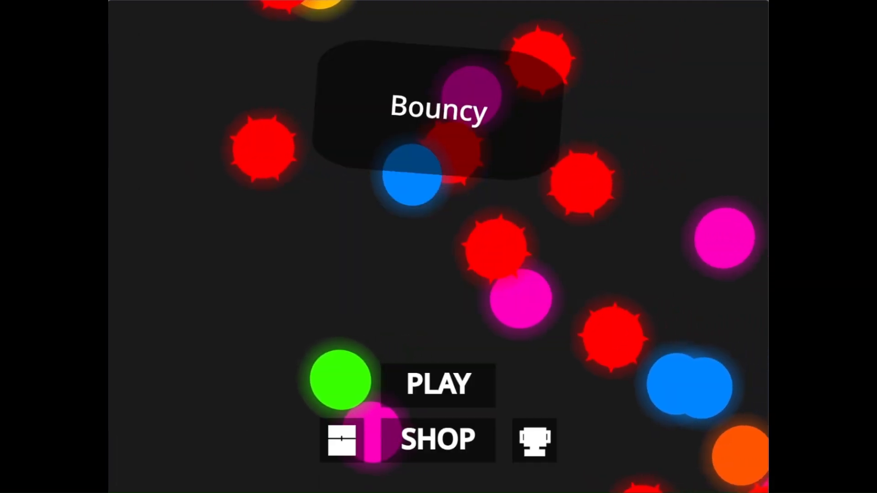
{"action": "left_click", "coordinate": [437, 384]}
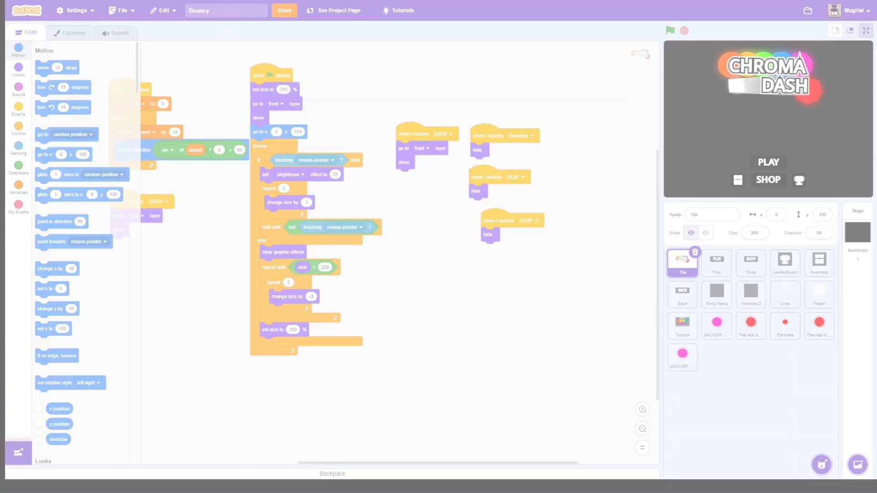
Enter full screen and hit PLAY to bring up the dash up-and-down tutorial
{"action": "left_click", "coordinate": [864, 30]}
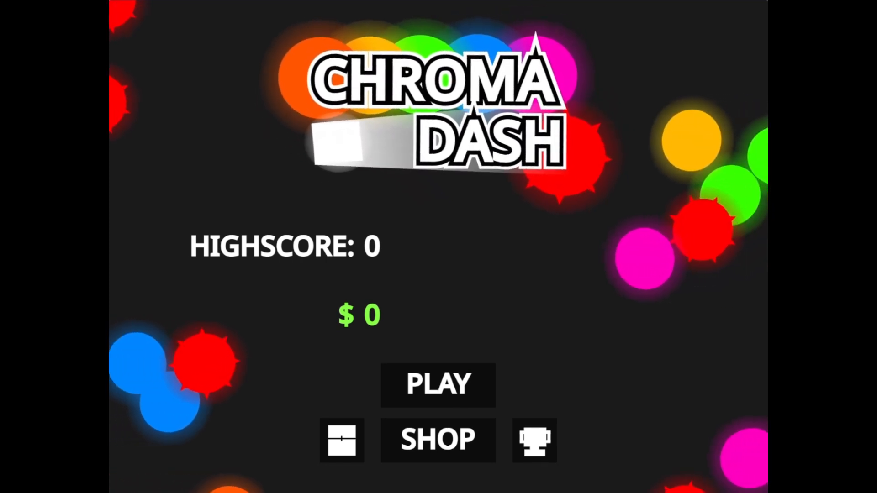
{"action": "left_click", "coordinate": [437, 385]}
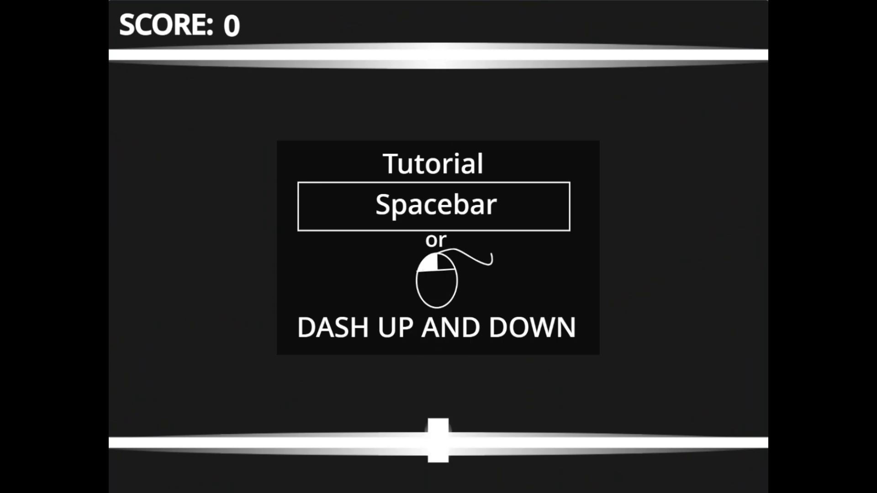